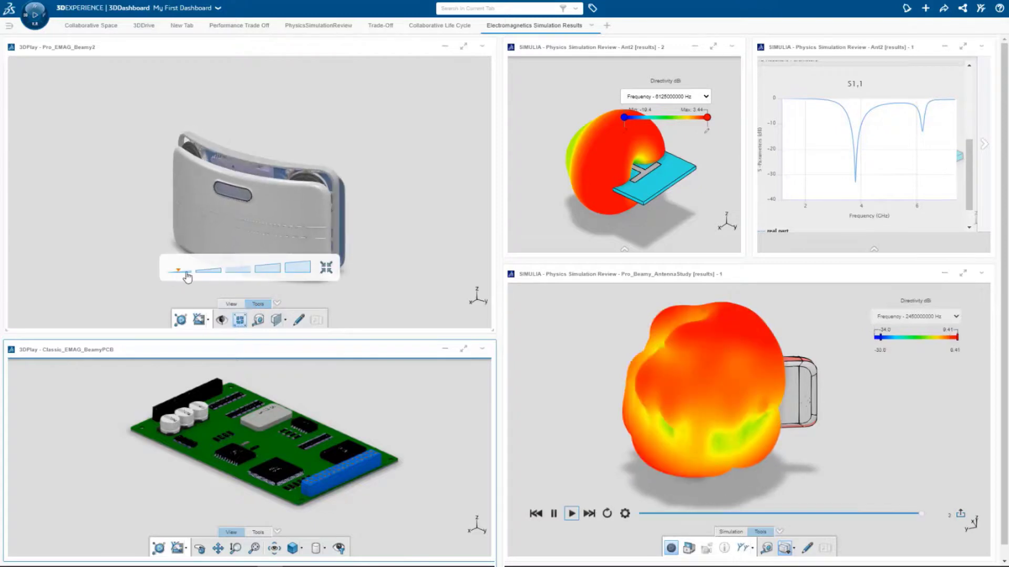
# Explode the speaker assembly into its separate parts using the 3DPlay explode slider
pyautogui.moveTo(179, 269); pyautogui.dragTo(296, 269)
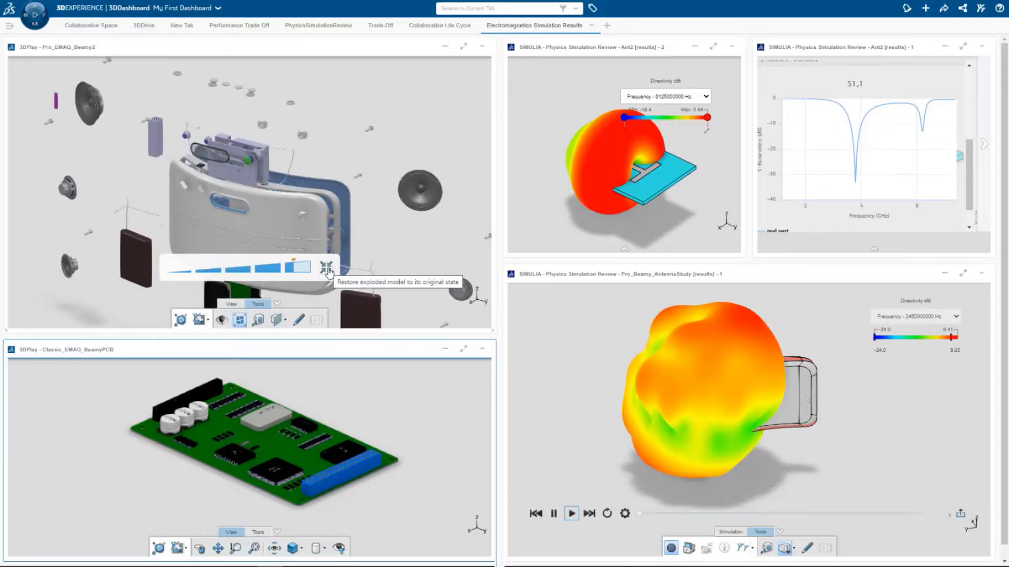